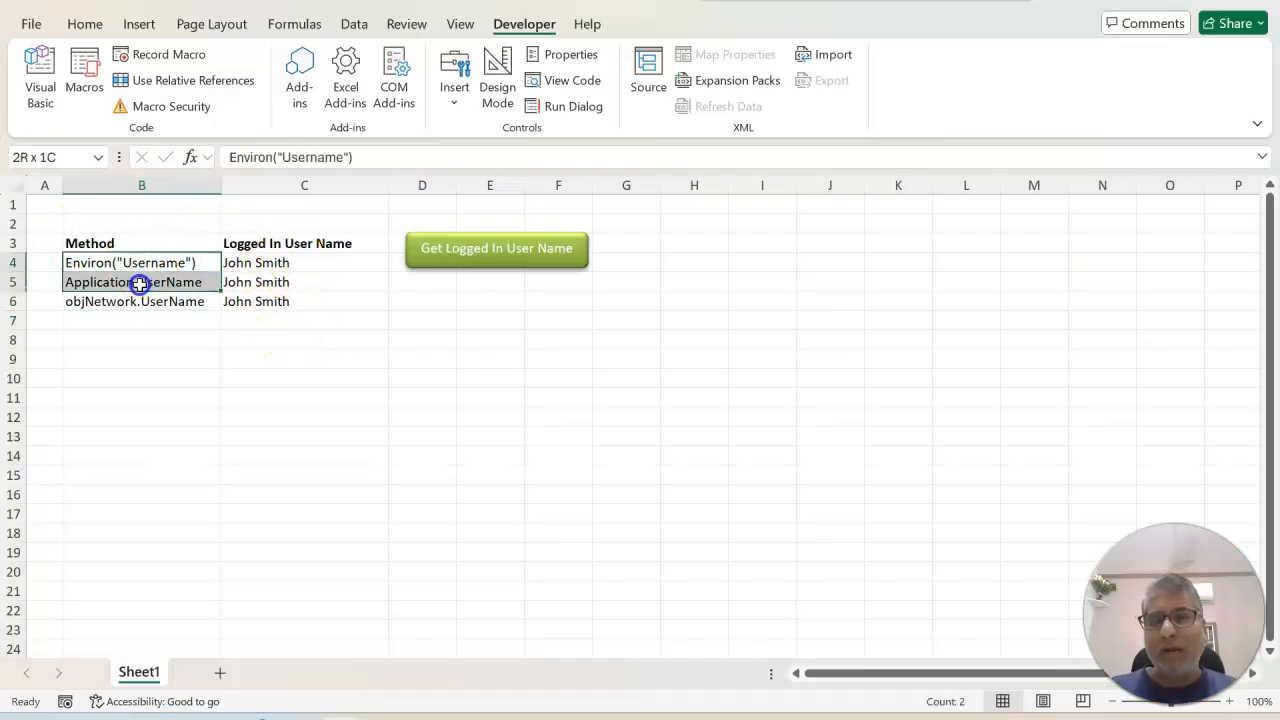
# - Open the VBA editor to view the Module1 macro that writes the logged-in user name
pyautogui.click(255, 262)
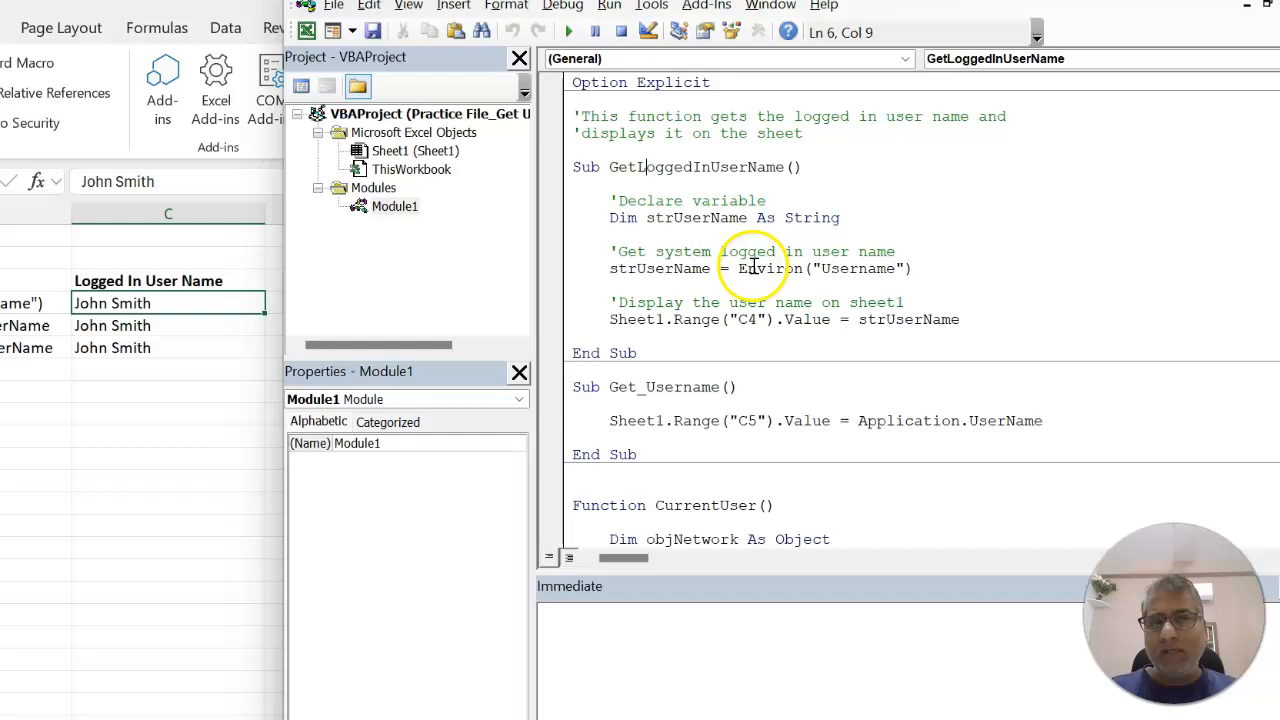
pyautogui.doubleClick(762, 268)
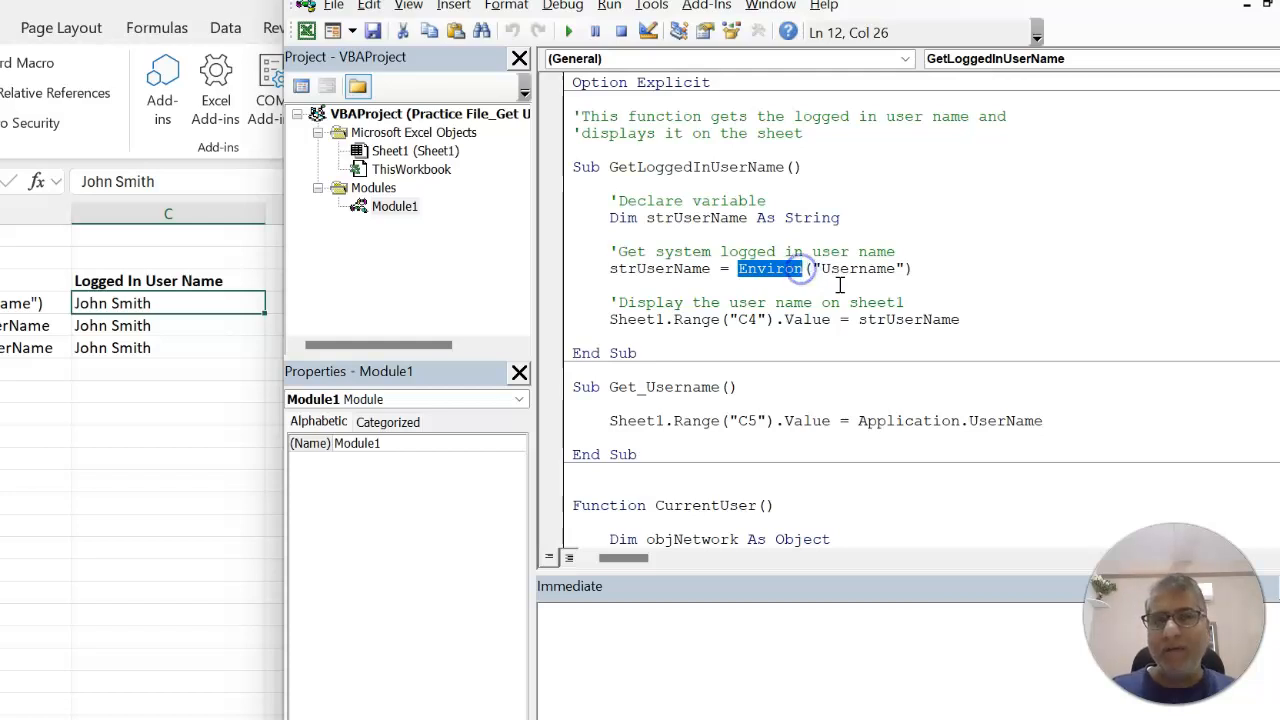
pyautogui.doubleClick(856, 268)
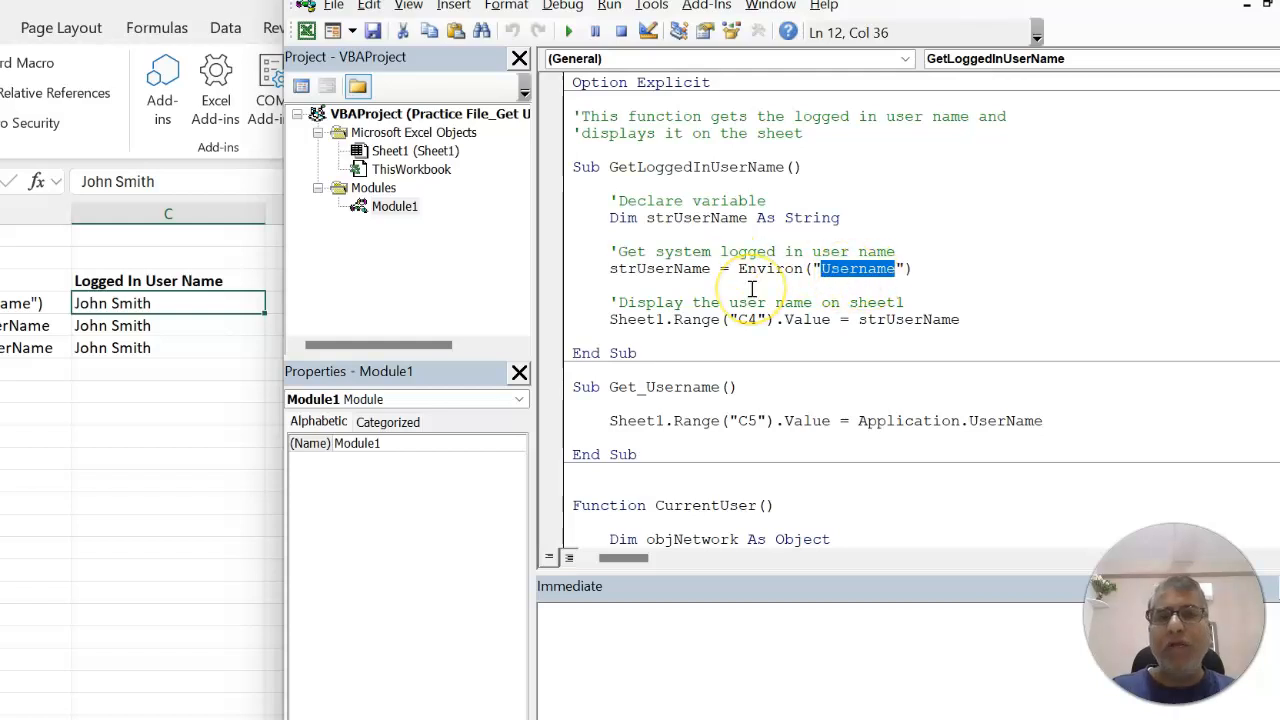
pyautogui.moveTo(735, 275)
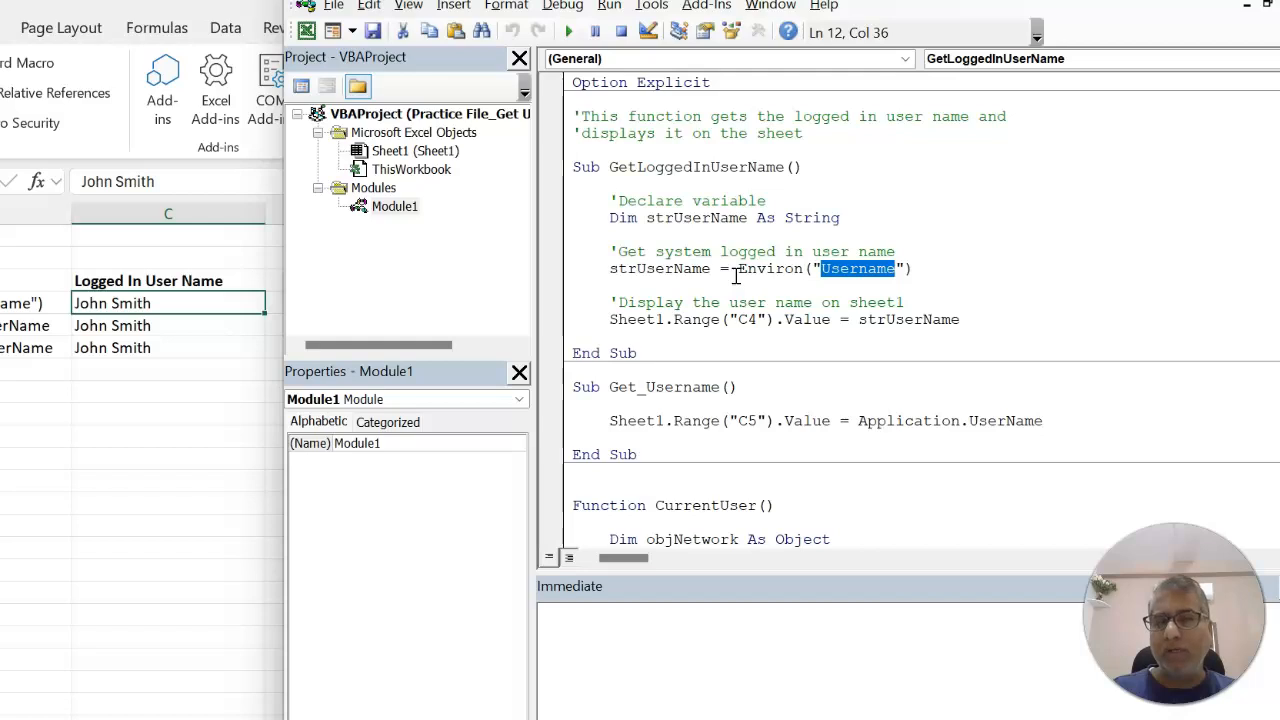
pyautogui.doubleClick(658, 268)
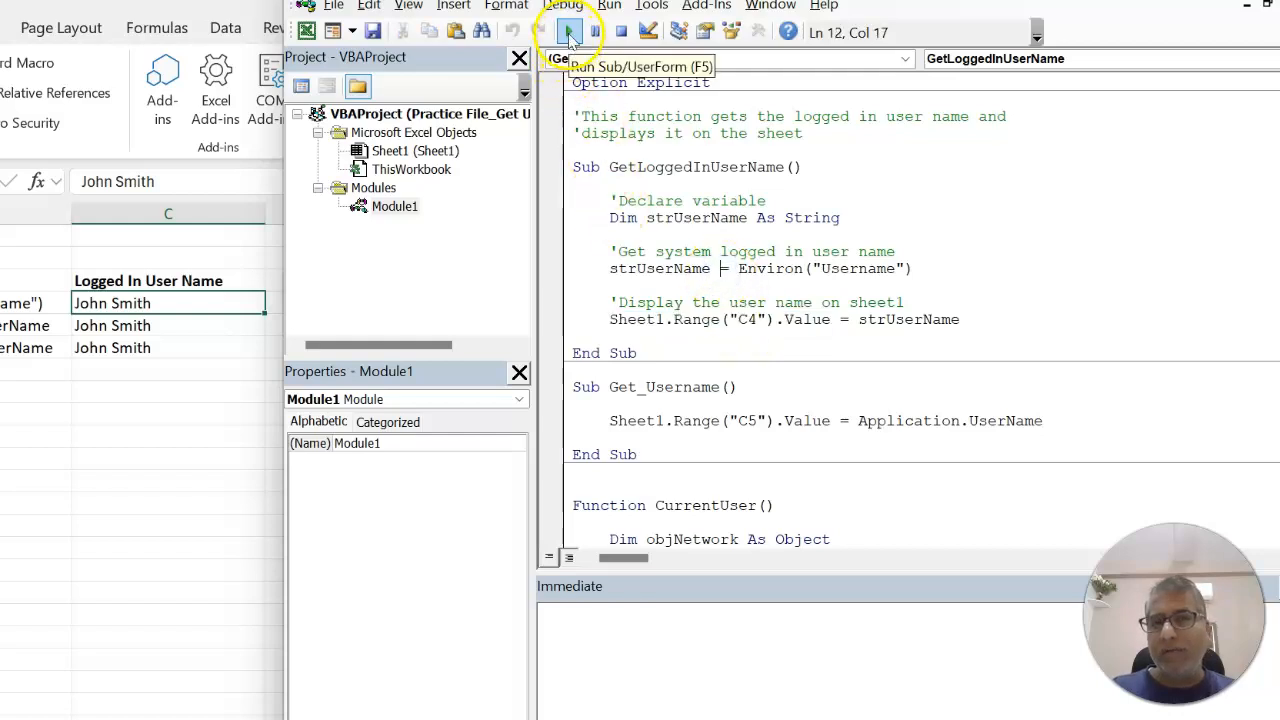
# - Run GetLoggedInUserName so C4 shows the Environ login name, then scroll to the next routine
pyautogui.click(568, 32)
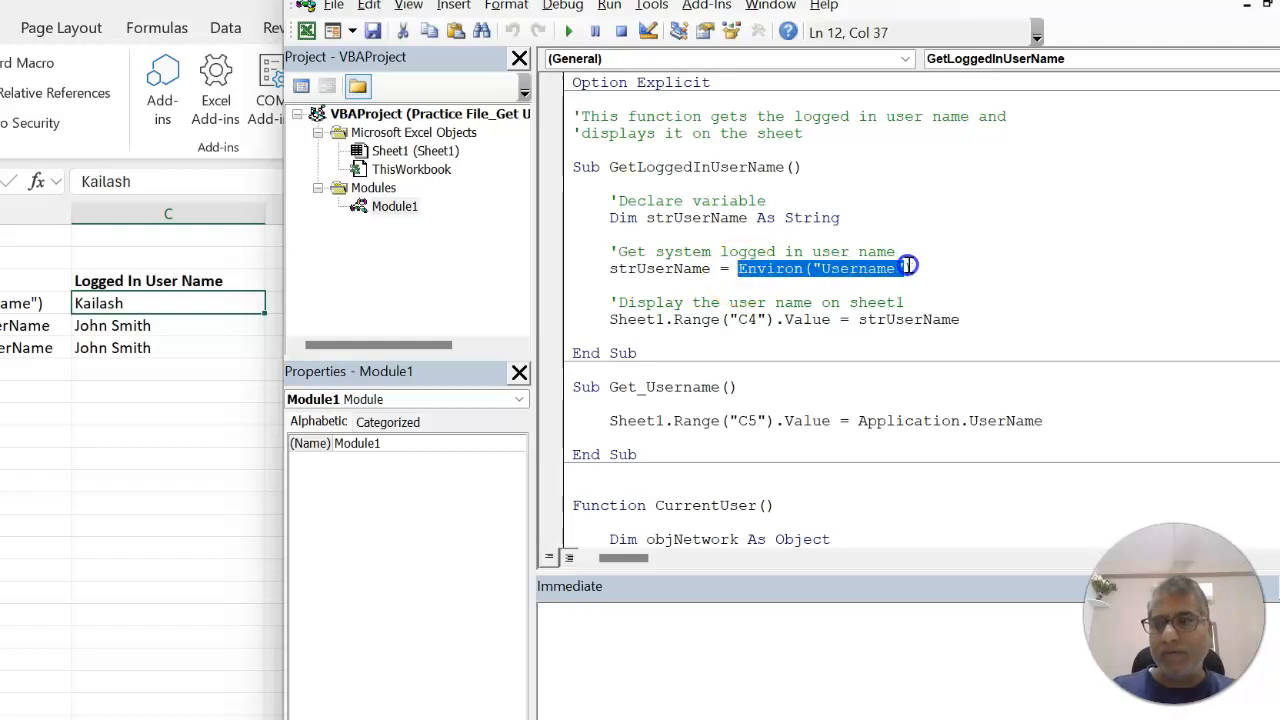
pyautogui.scroll(-3)
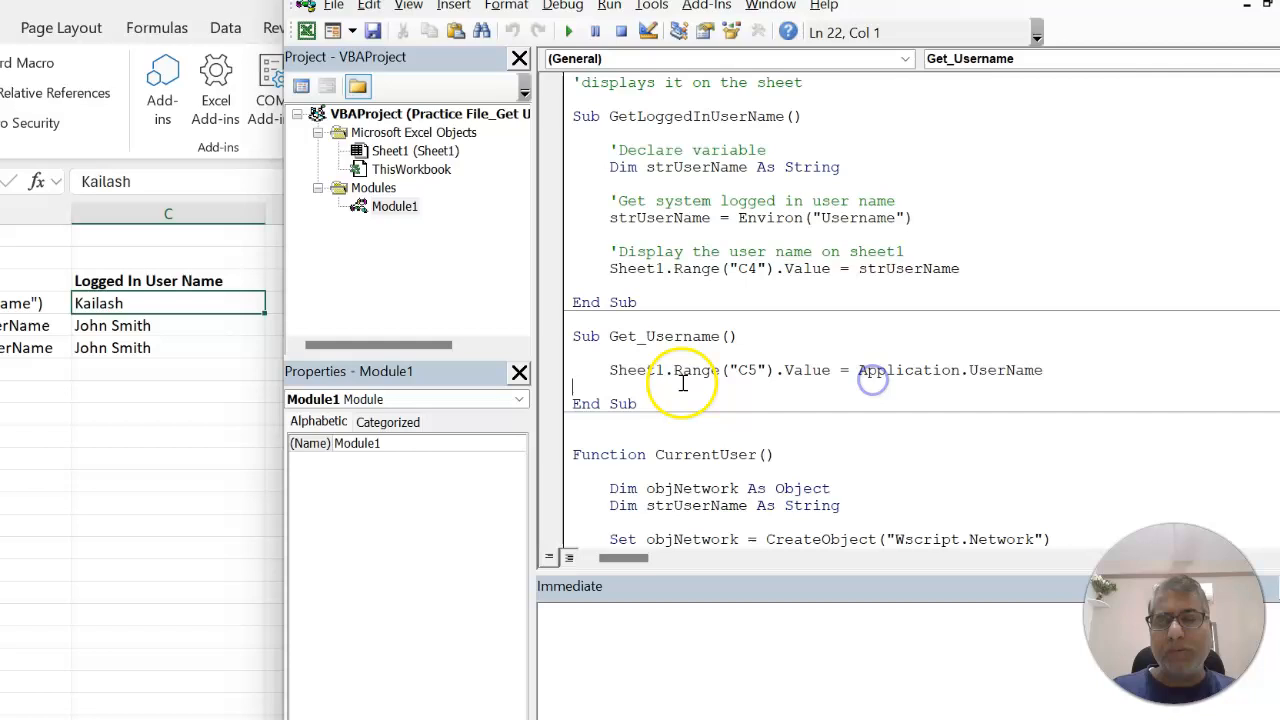
pyautogui.moveTo(876, 376)
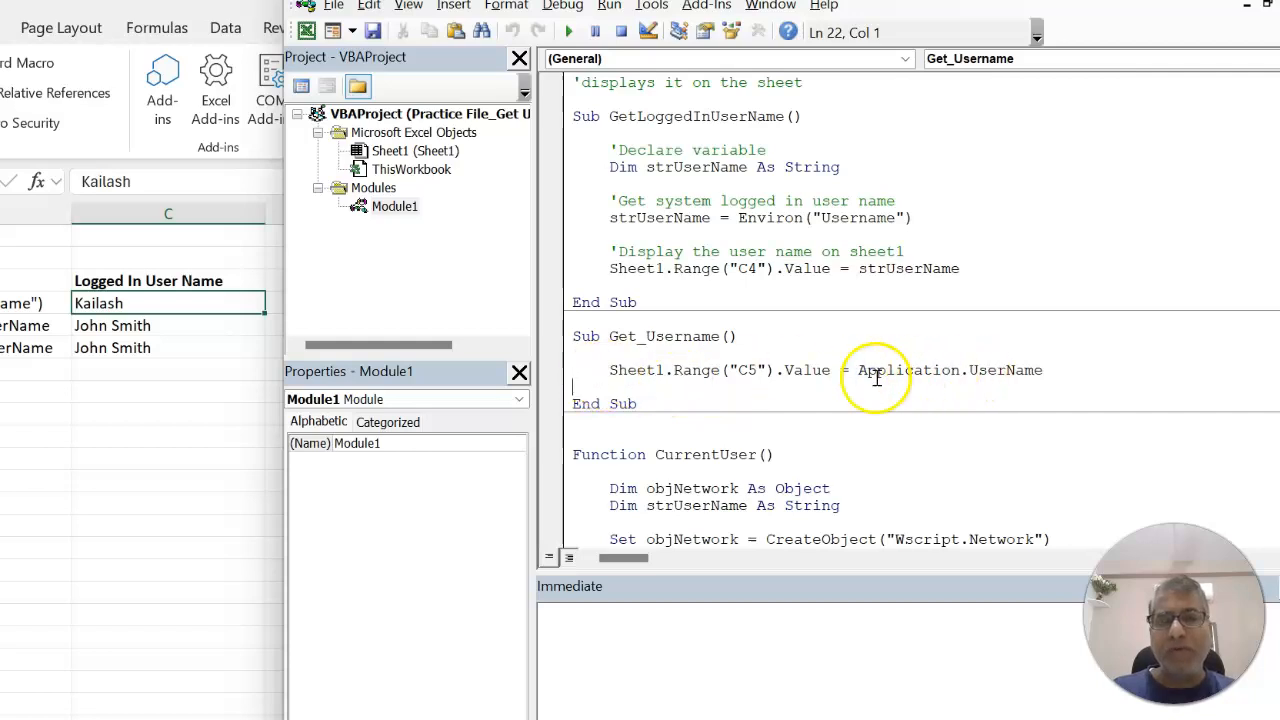
# - Run the Get_Username routine using Application.UserName so C5 shows the login name
pyautogui.doubleClick(950, 370)
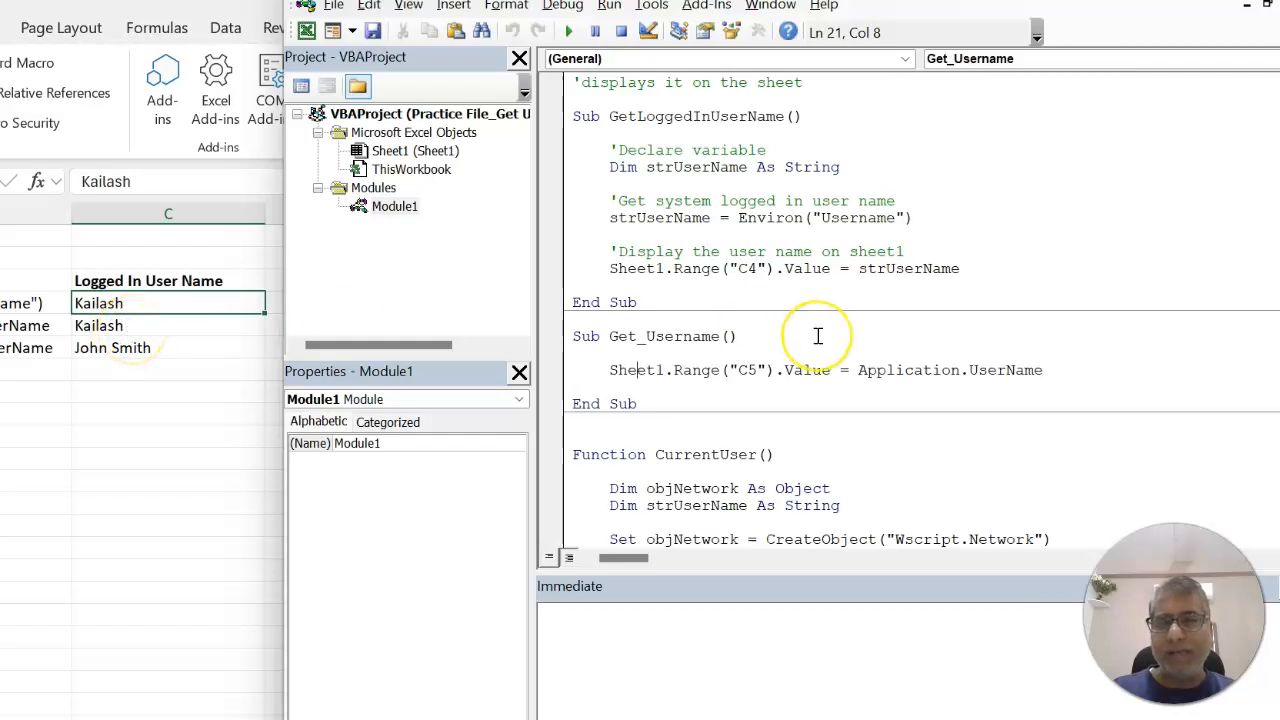
pyautogui.moveTo(703, 218)
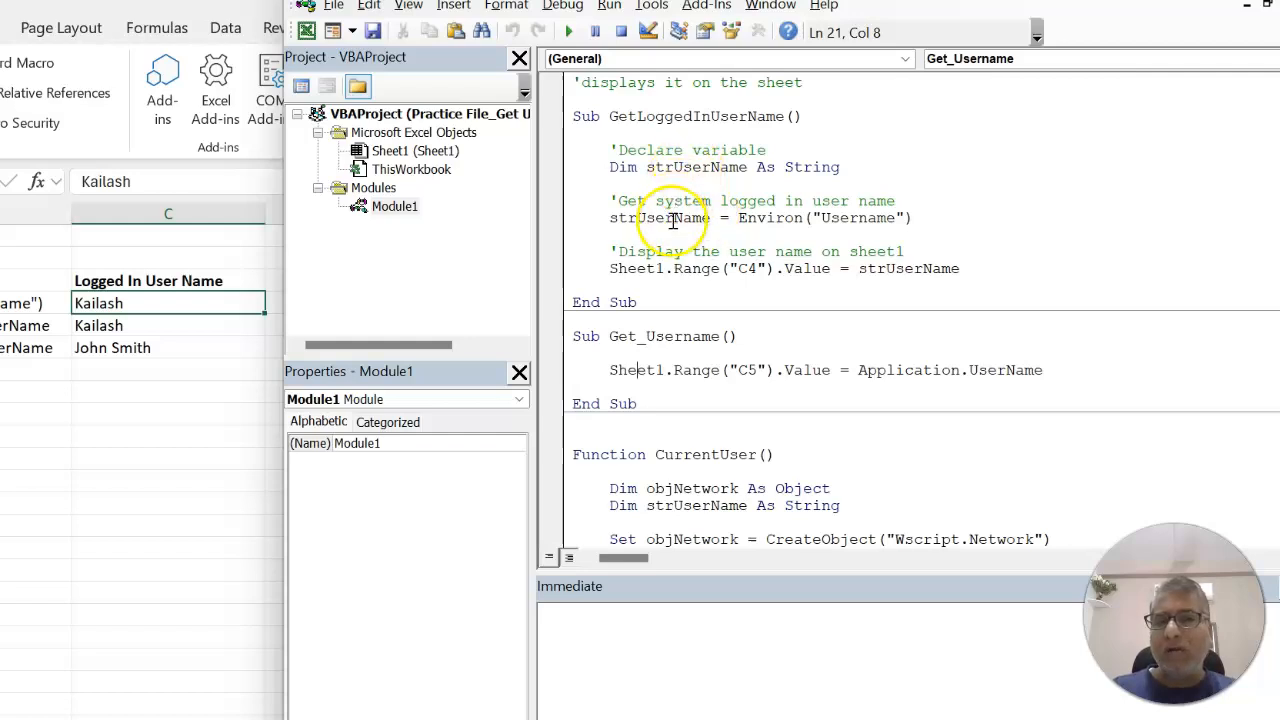
pyautogui.click(708, 358)
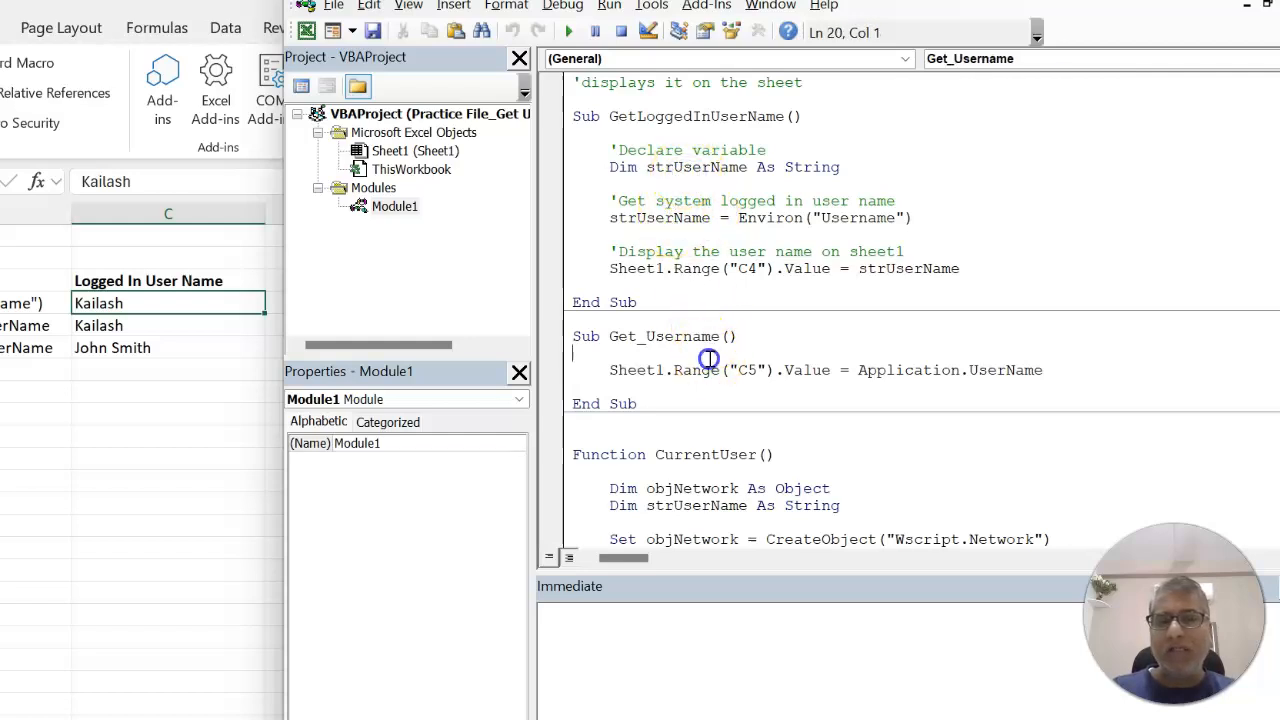
pyautogui.click(610, 234)
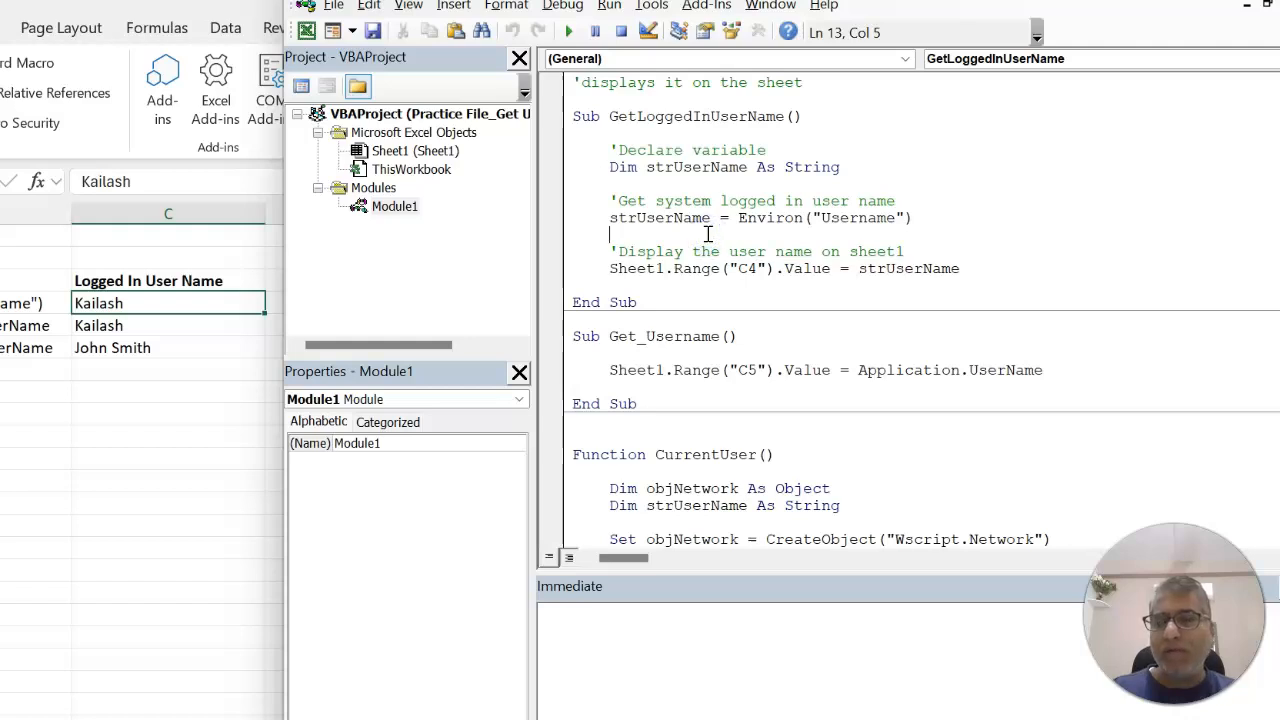
pyautogui.scroll(-3)
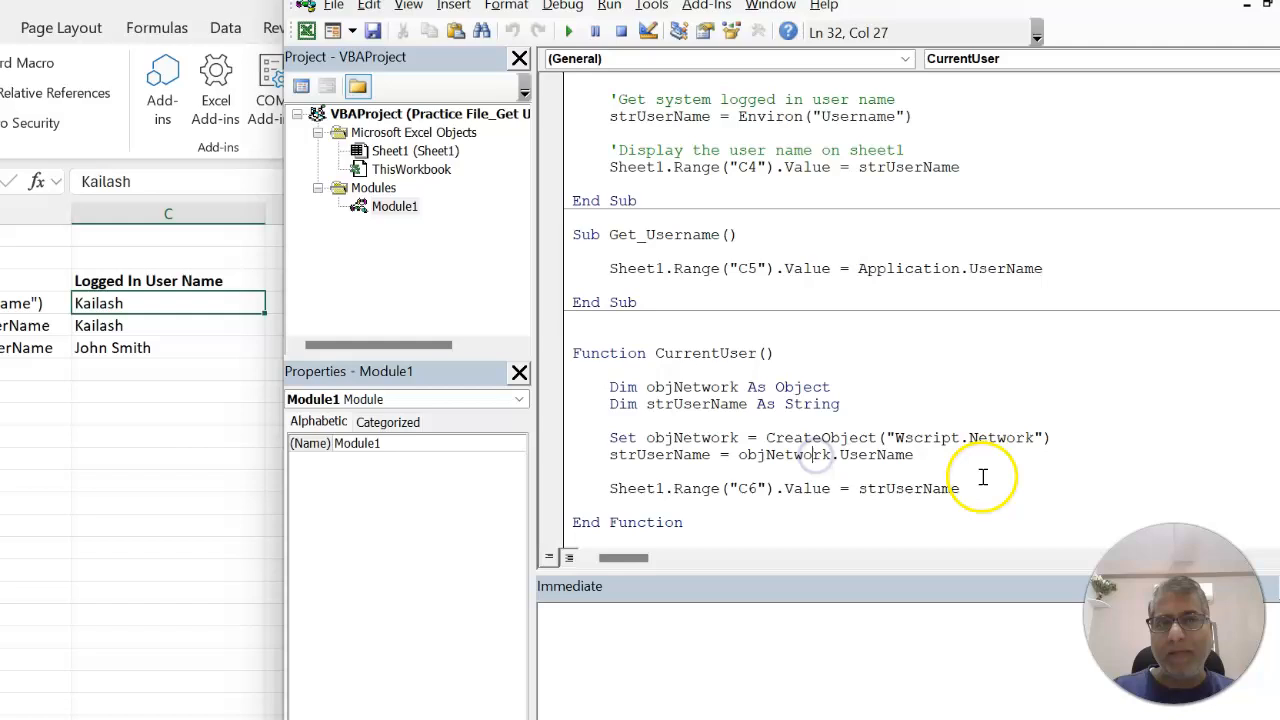
pyautogui.doubleClick(1003, 438)
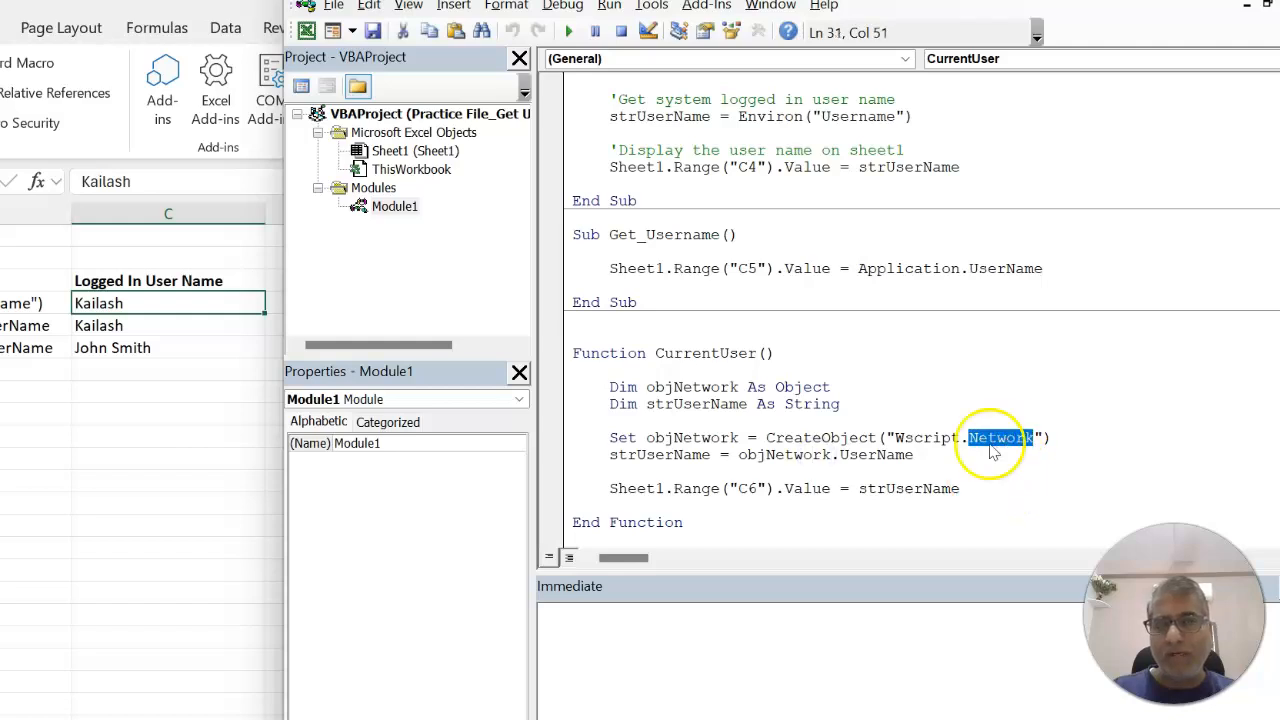
pyautogui.click(861, 455)
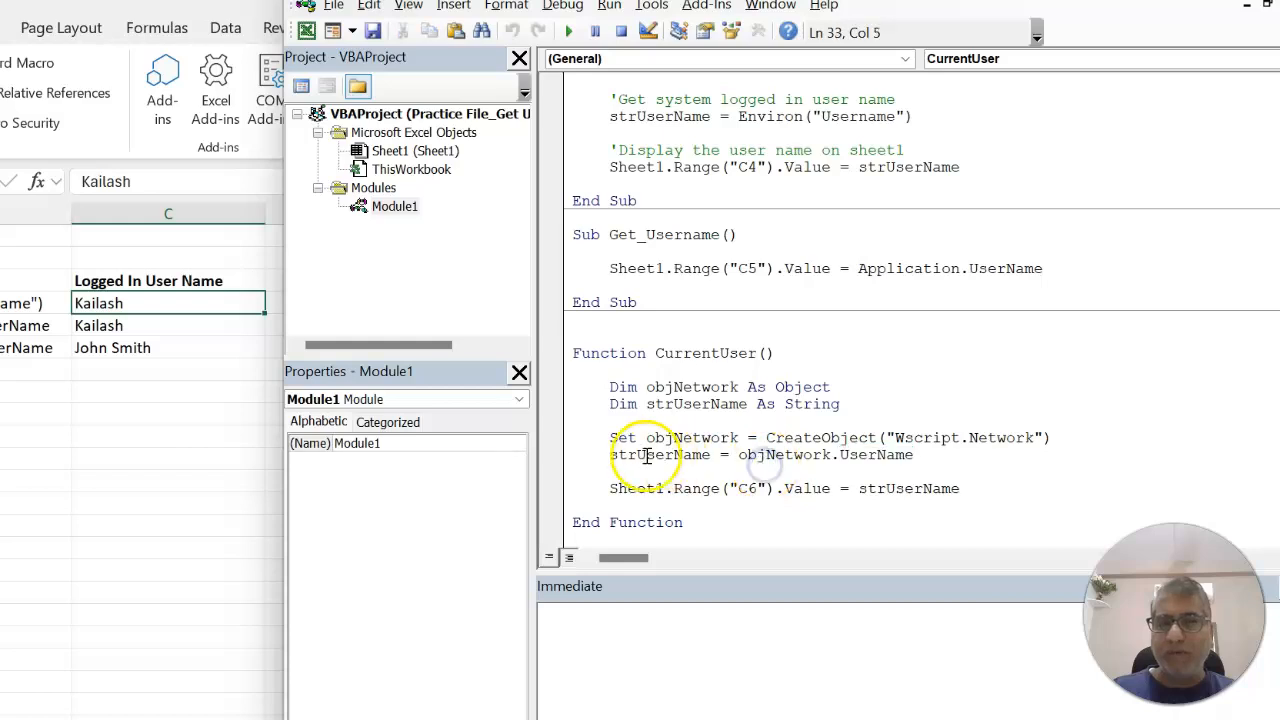
pyautogui.doubleClick(677, 437)
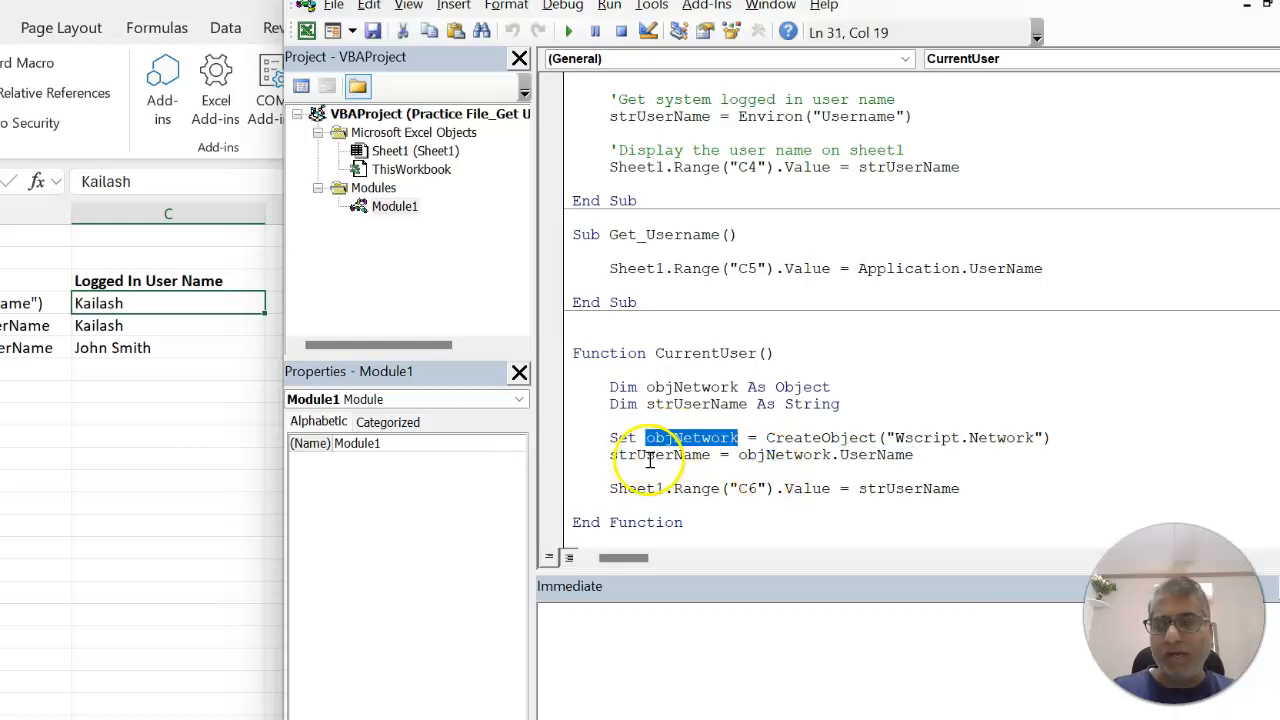